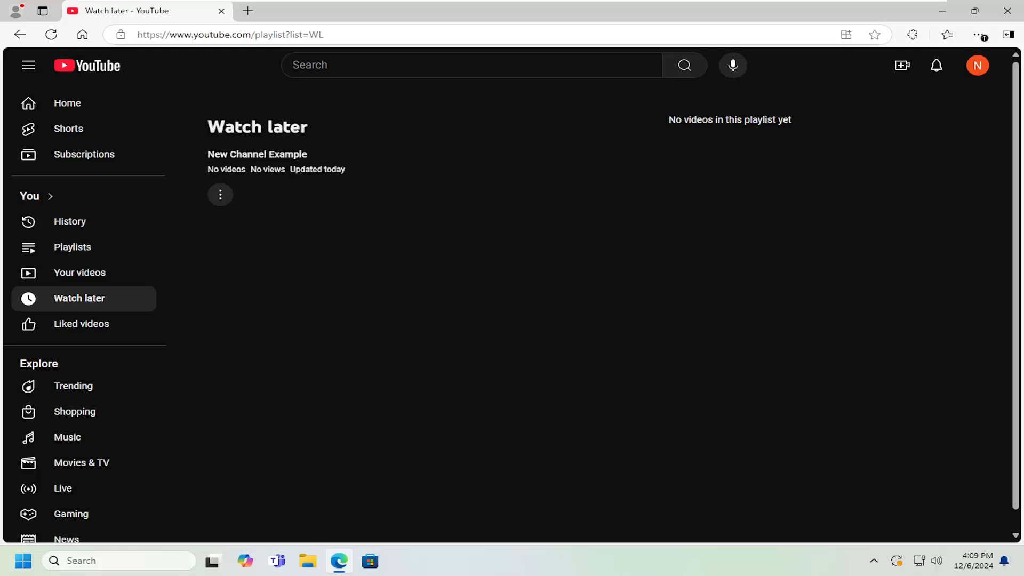
{"action": "mouse_move", "coordinate": [762, 259]}
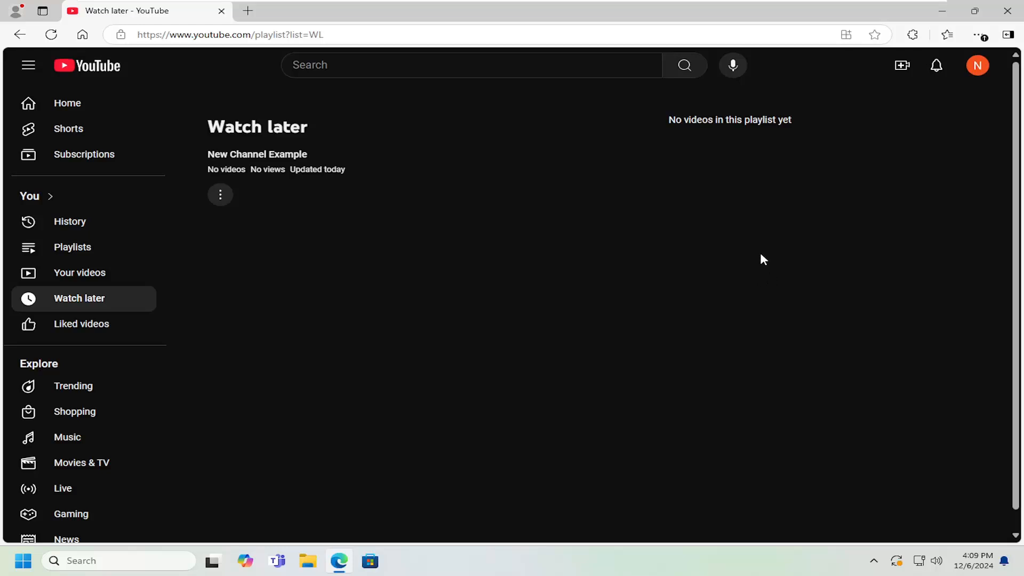
{"action": "mouse_move", "coordinate": [1009, 12]}
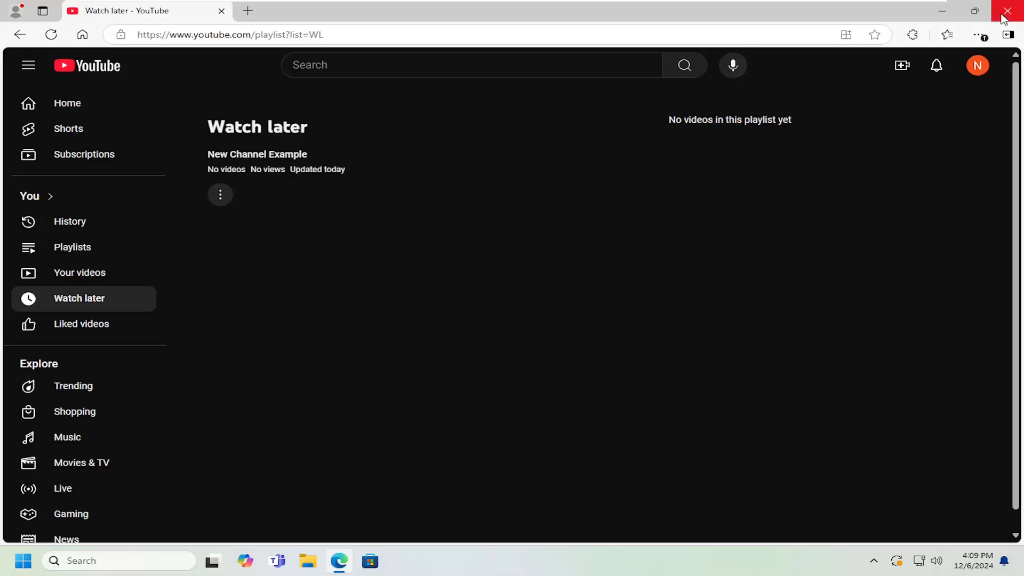
Go from the Watch later playlist to YouTube Studio via the account menu
{"action": "left_click", "coordinate": [978, 65]}
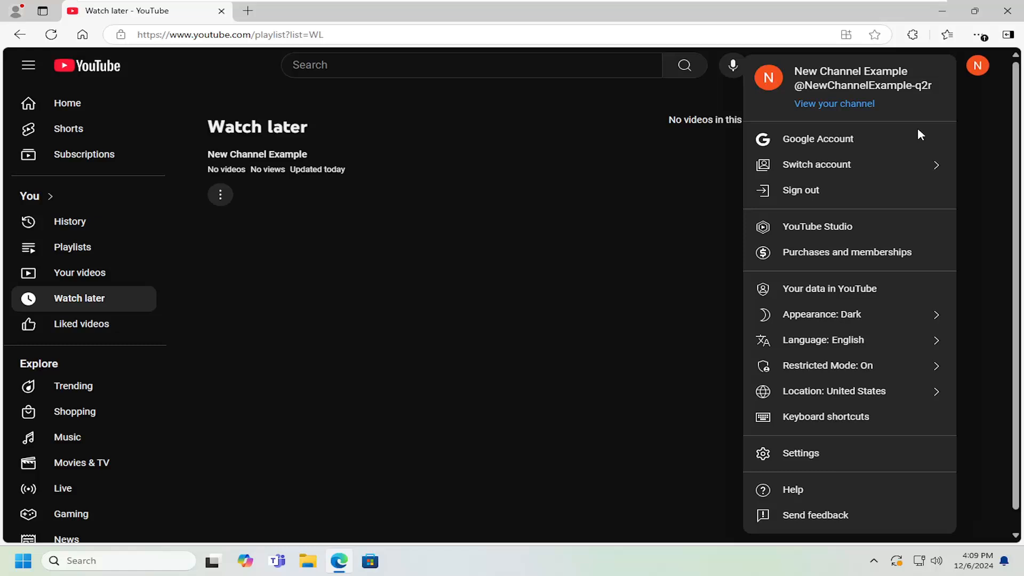
{"action": "left_click", "coordinate": [818, 227]}
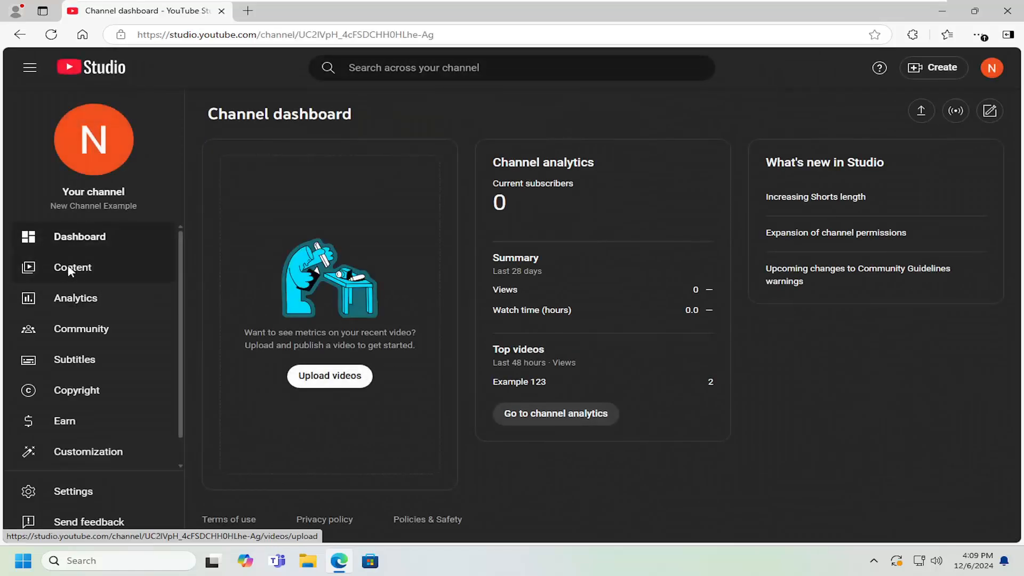
Browse Channel content, glance at the filter options, and open the Example 123 video details
{"action": "left_click", "coordinate": [73, 267]}
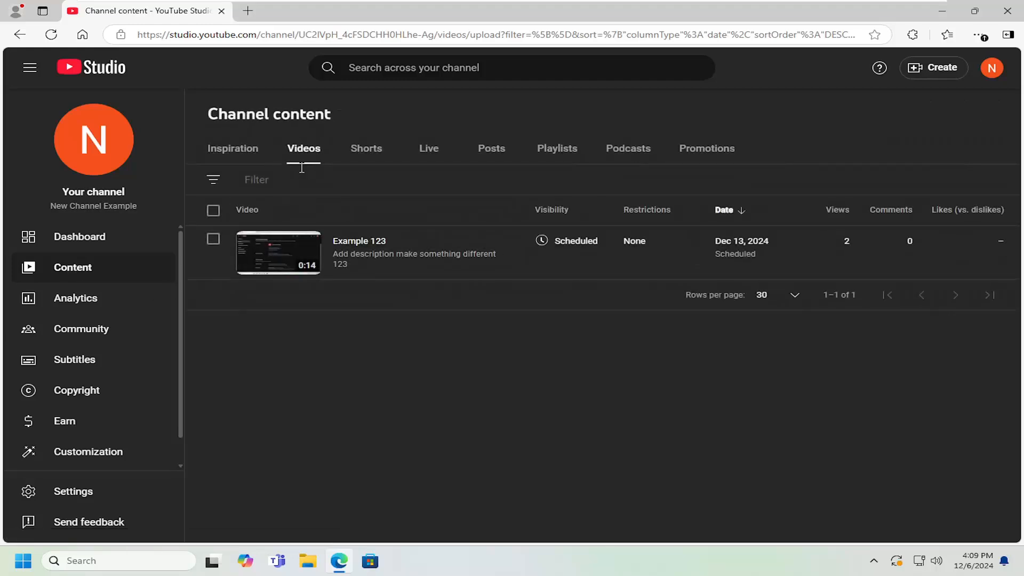
{"action": "mouse_move", "coordinate": [278, 254]}
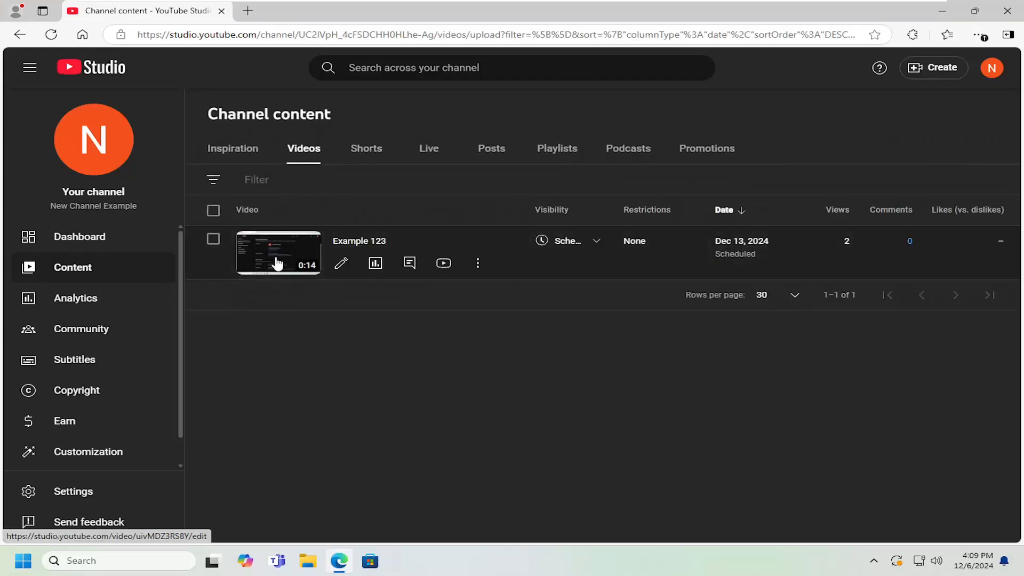
{"action": "left_click", "coordinate": [256, 180]}
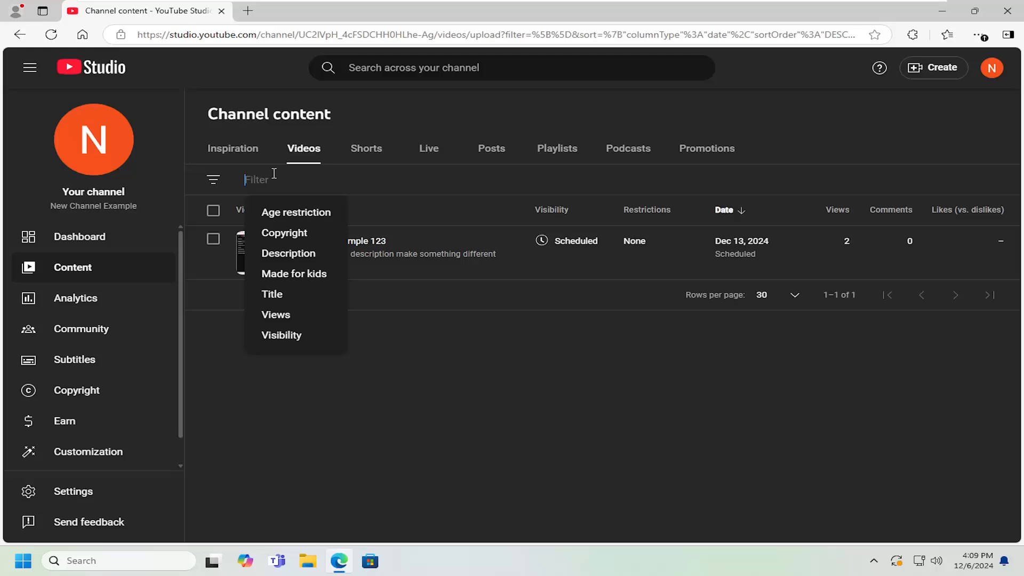
{"action": "left_click", "coordinate": [353, 355]}
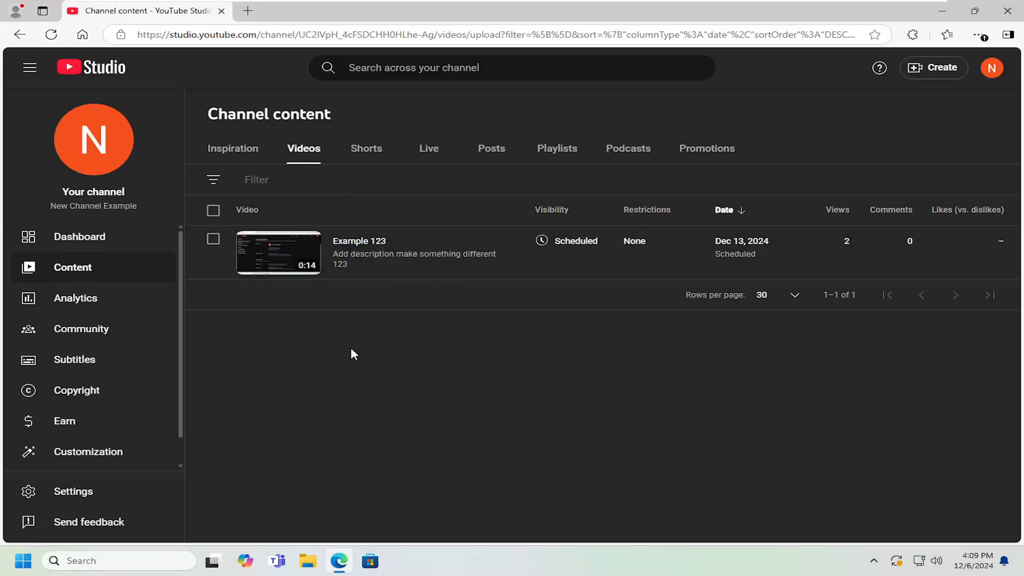
{"action": "mouse_move", "coordinate": [278, 253]}
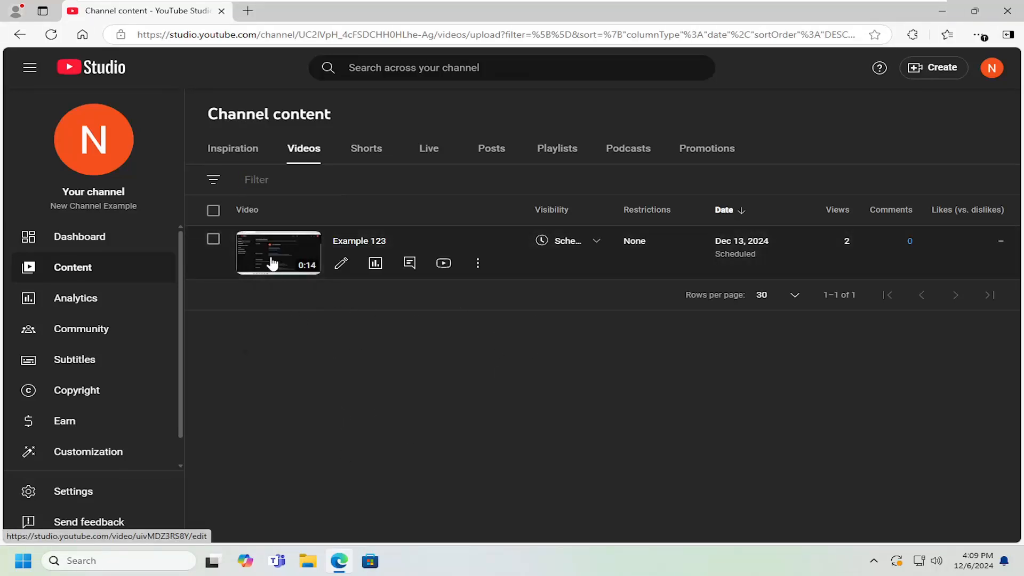
{"action": "mouse_move", "coordinate": [283, 254]}
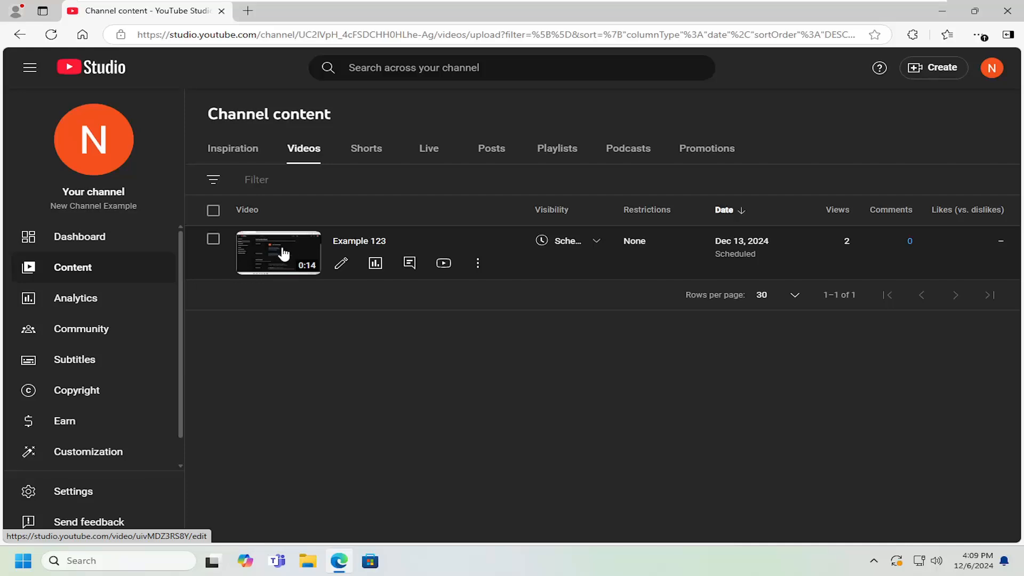
{"action": "left_click", "coordinate": [277, 254]}
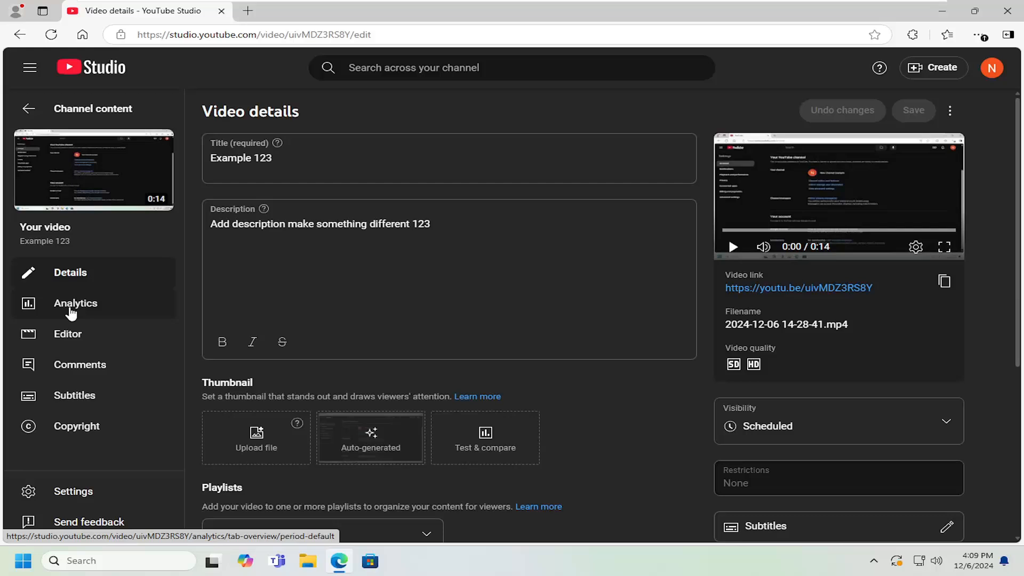
View Example 123's Reach analytics and date range options, then return to Channel content
{"action": "left_click", "coordinate": [75, 303]}
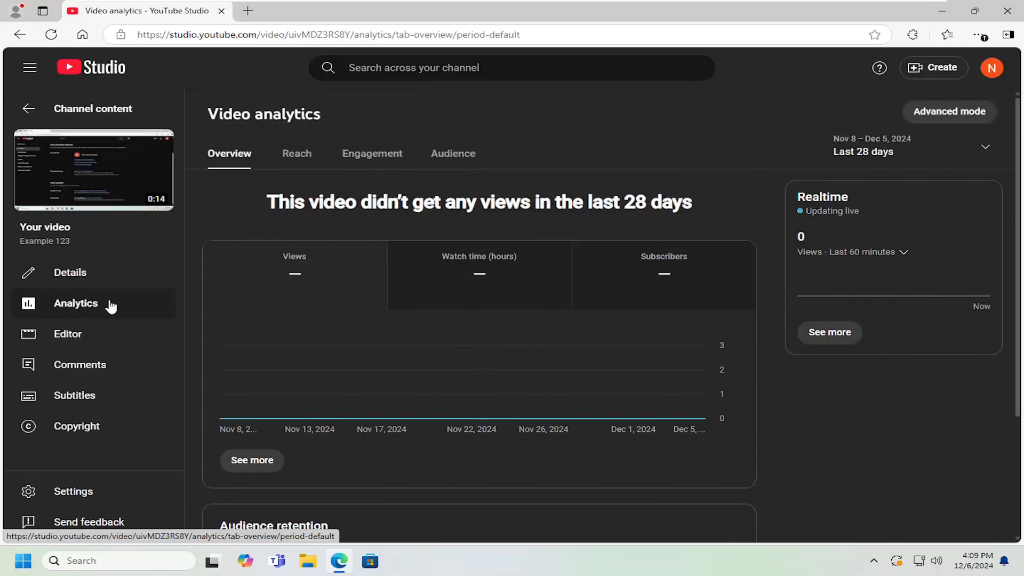
{"action": "left_click", "coordinate": [297, 154]}
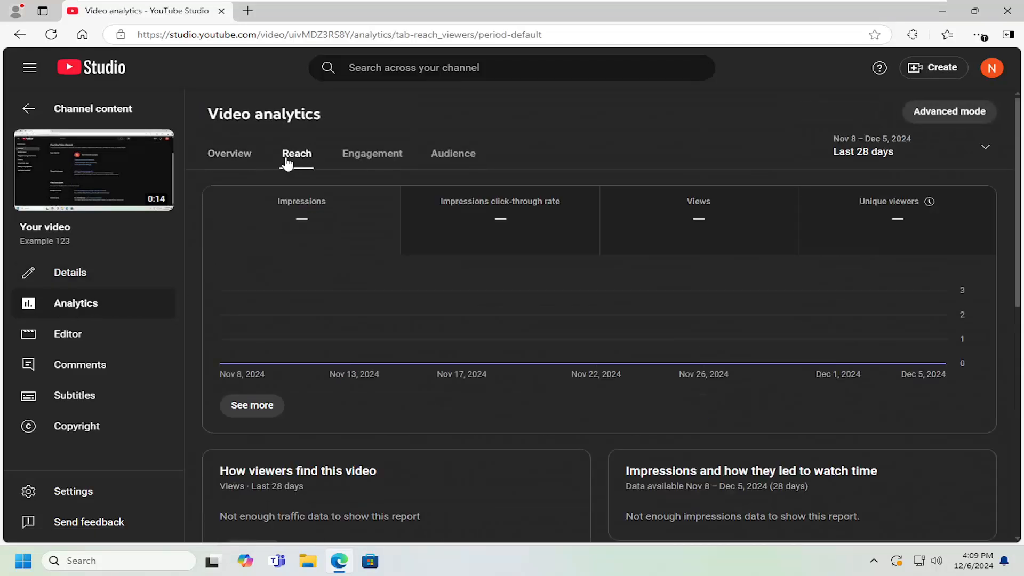
{"action": "mouse_move", "coordinate": [494, 233]}
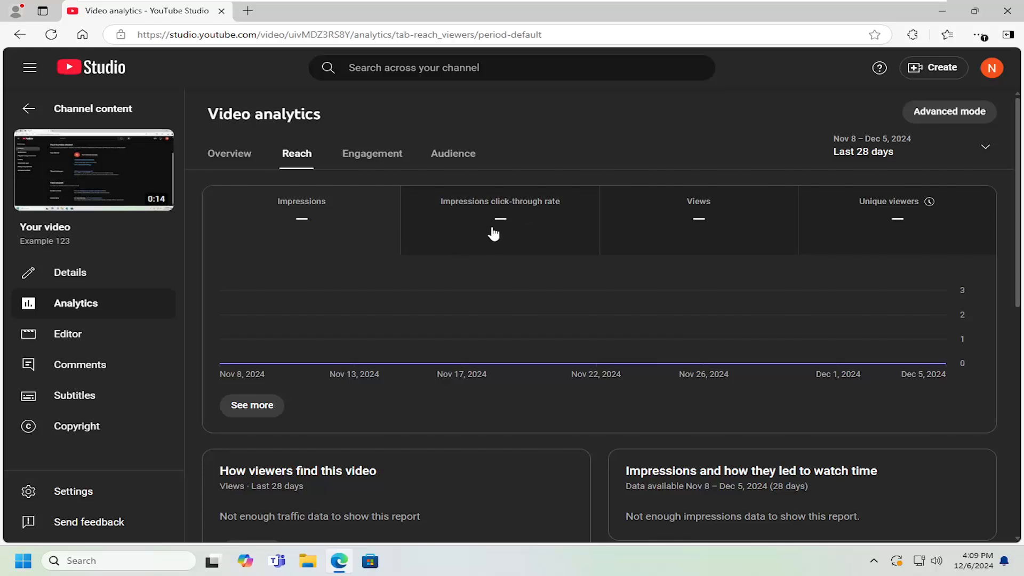
{"action": "mouse_move", "coordinate": [808, 170]}
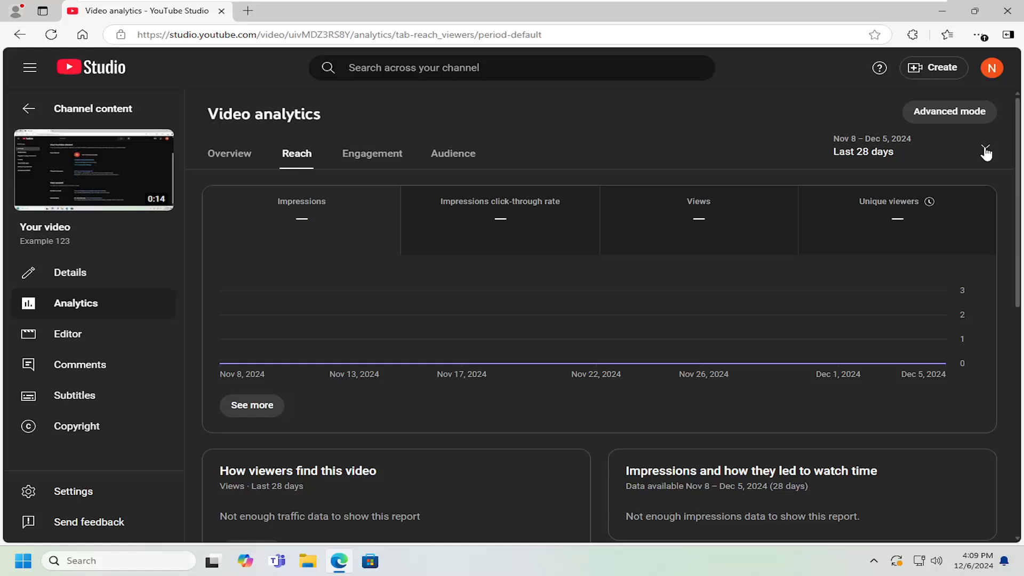
{"action": "left_click", "coordinate": [985, 151]}
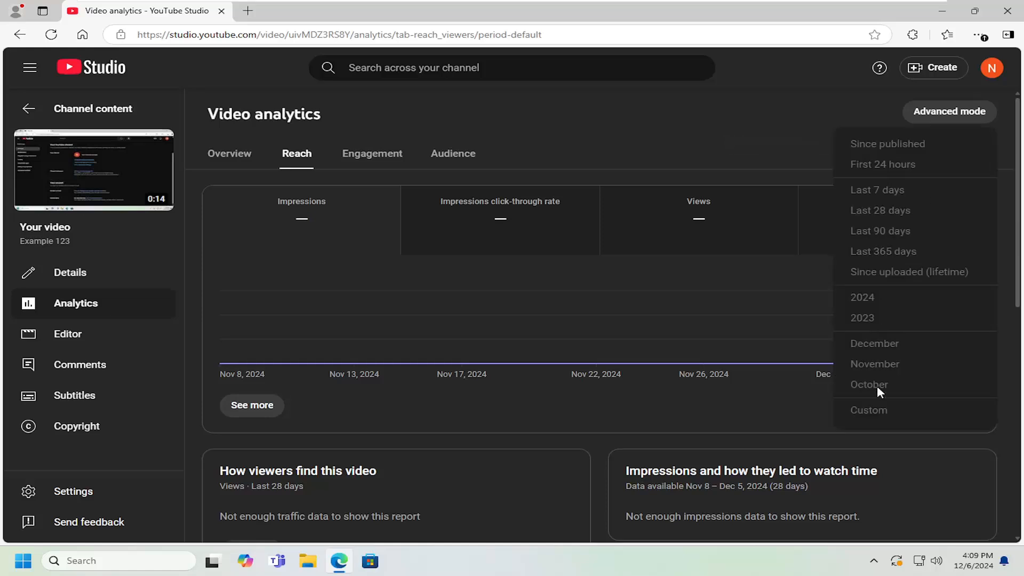
{"action": "mouse_move", "coordinate": [728, 107]}
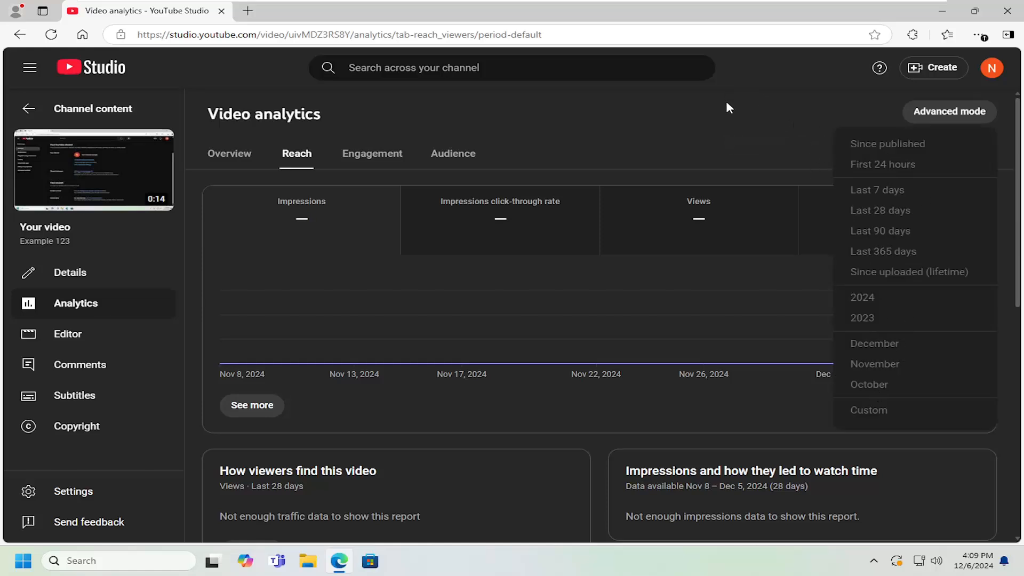
{"action": "left_click", "coordinate": [880, 210]}
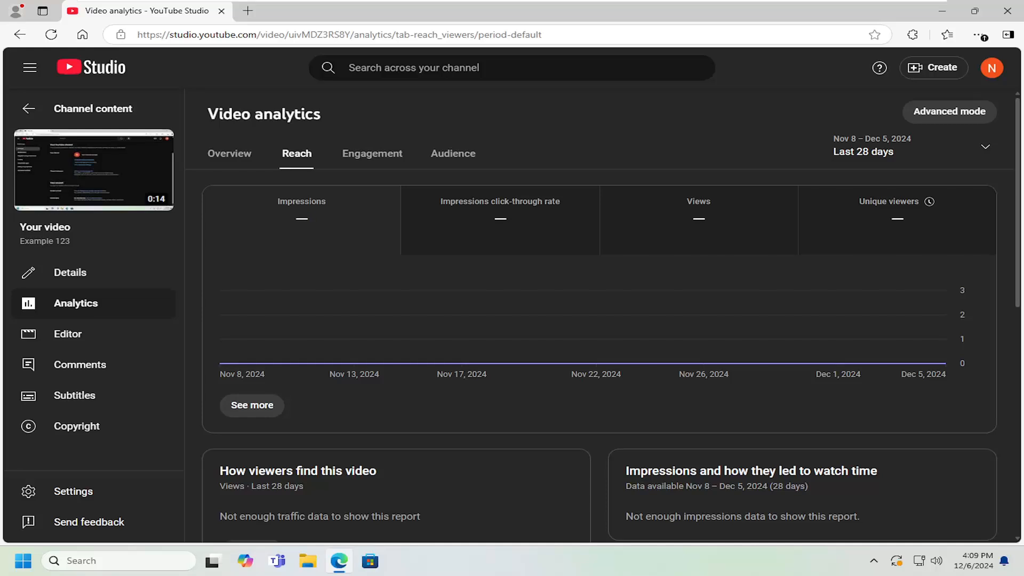
{"action": "left_click", "coordinate": [81, 34]}
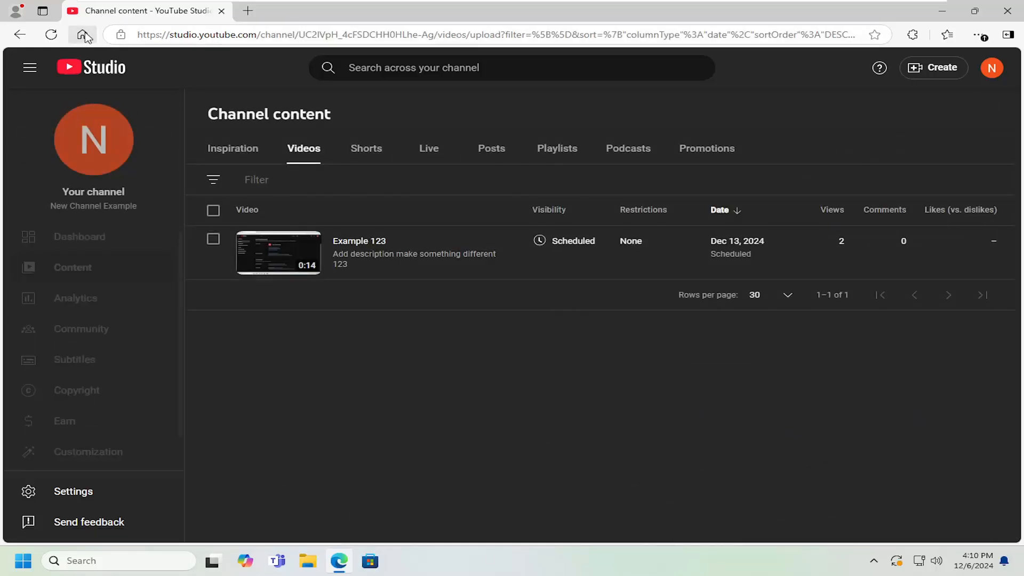